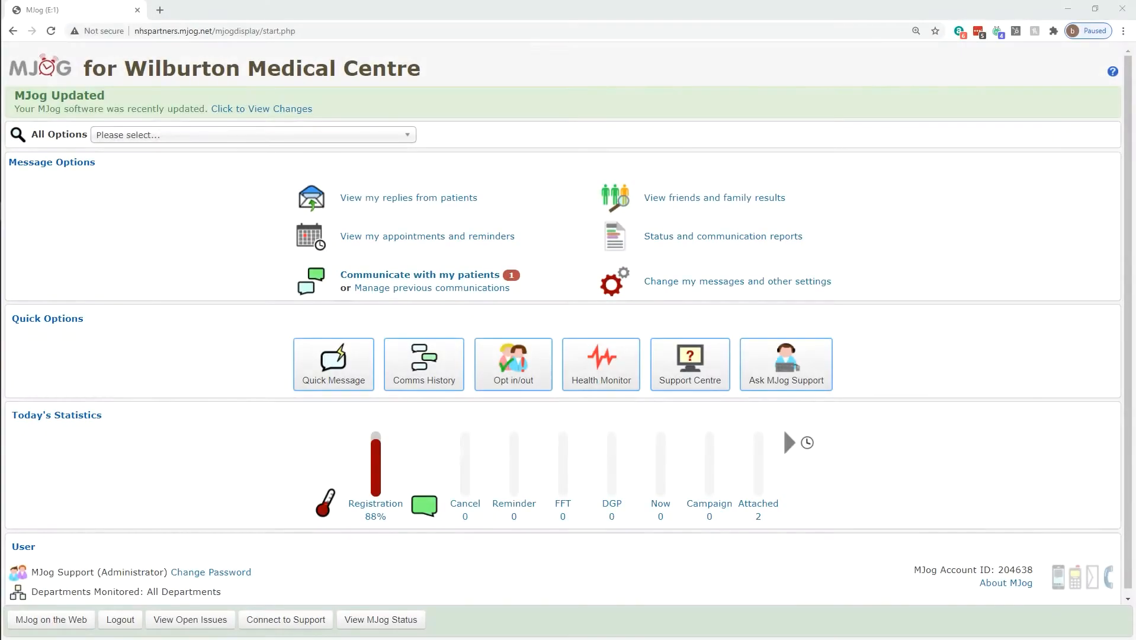
mouse_move(844, 471)
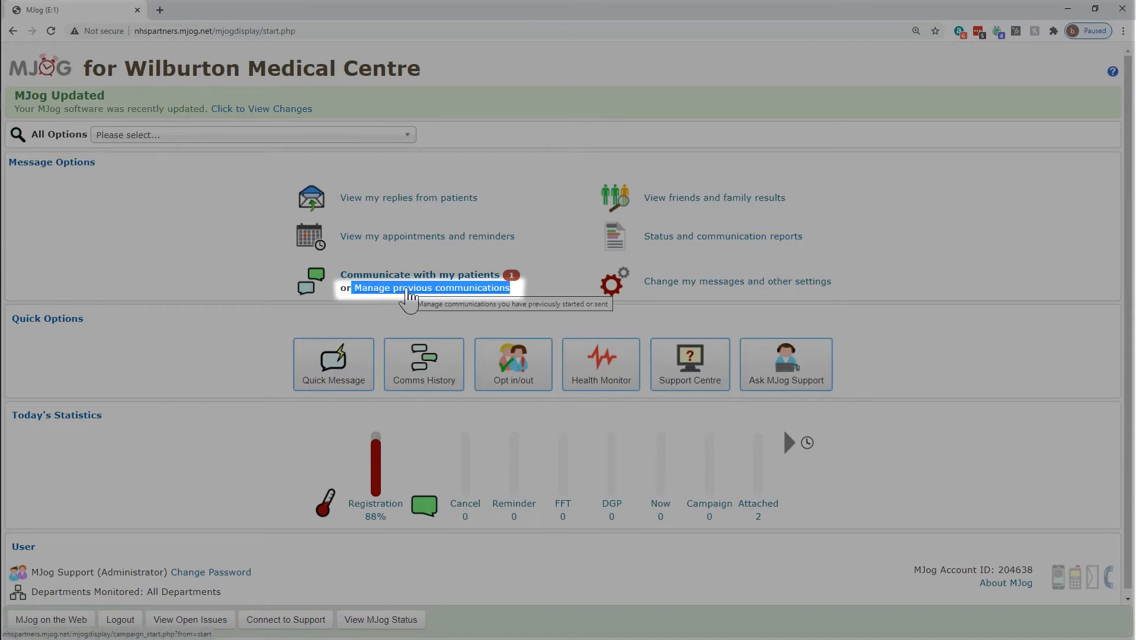
Step: Go to Manage previous communications and show the Campaigns list
left_click(429, 287)
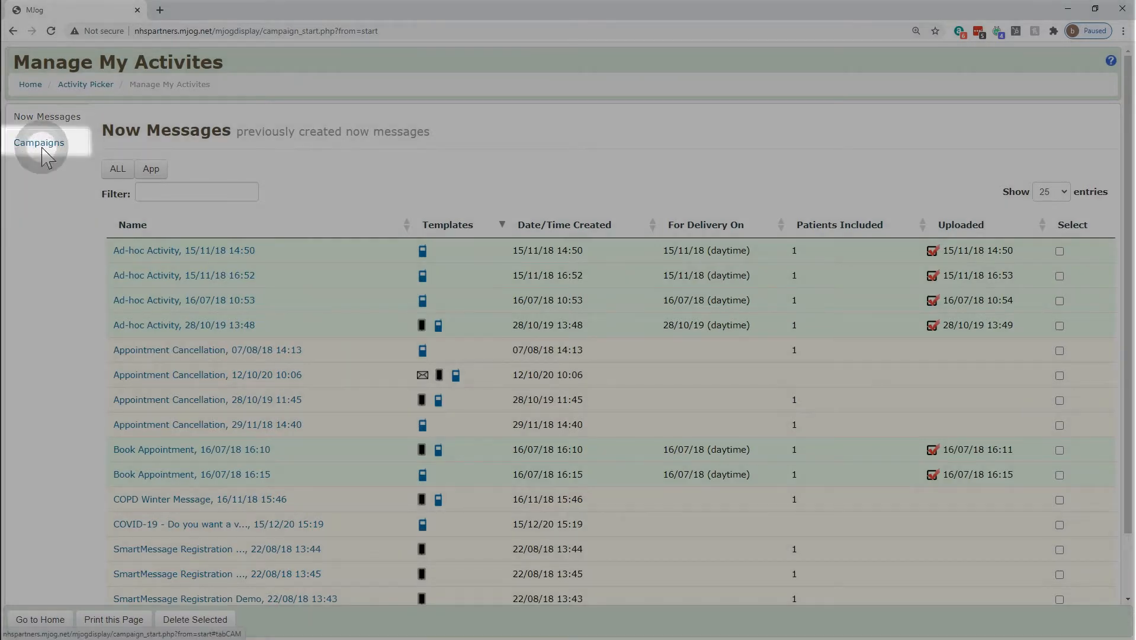
left_click(39, 143)
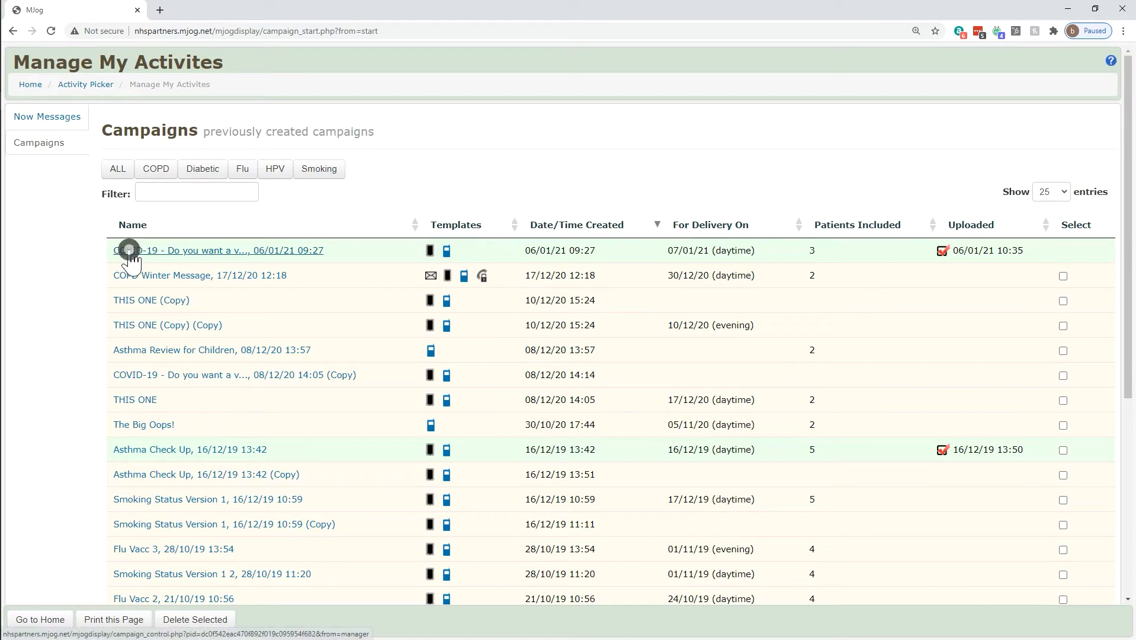
Step: Open the 06/01/21 COVID-19 campaign and cancel the communication
left_click(215, 250)
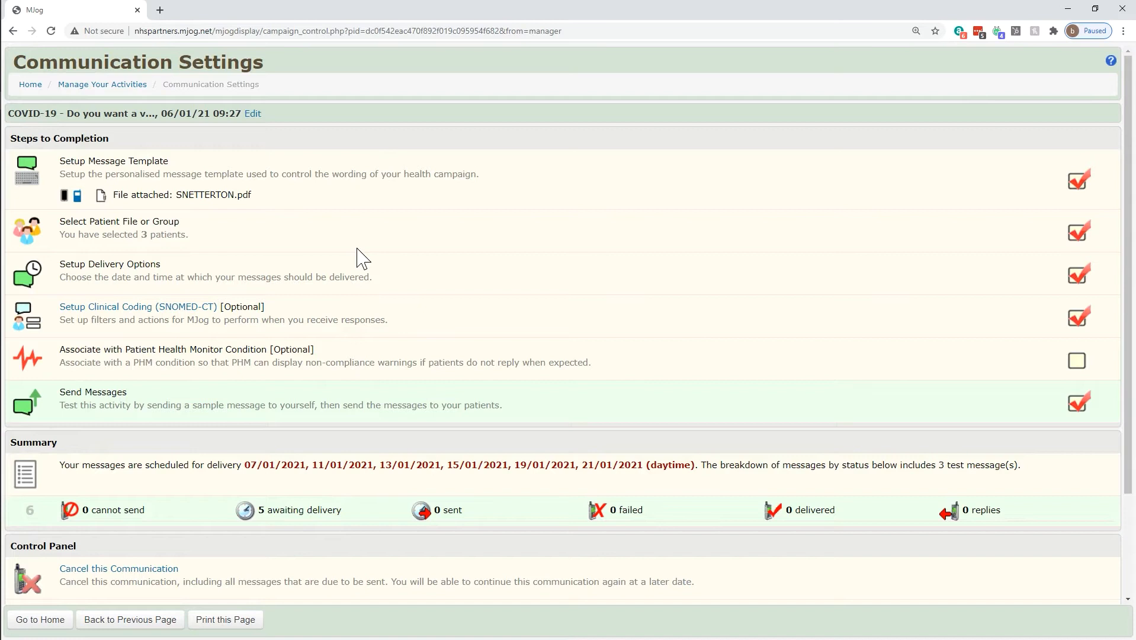
scroll("down", 3)
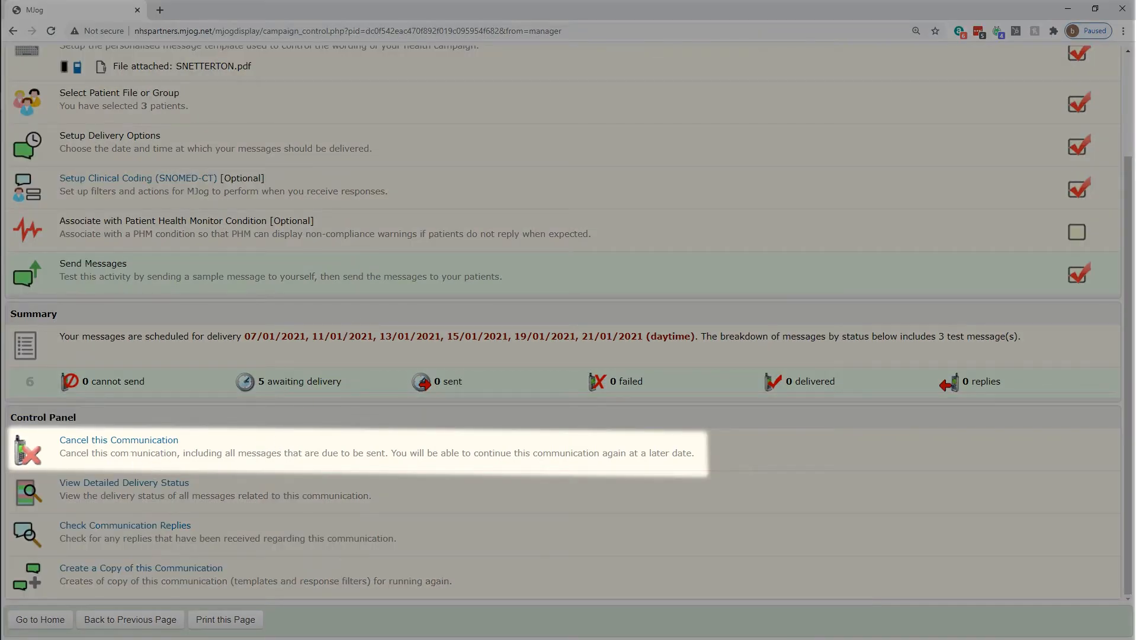
left_click(118, 439)
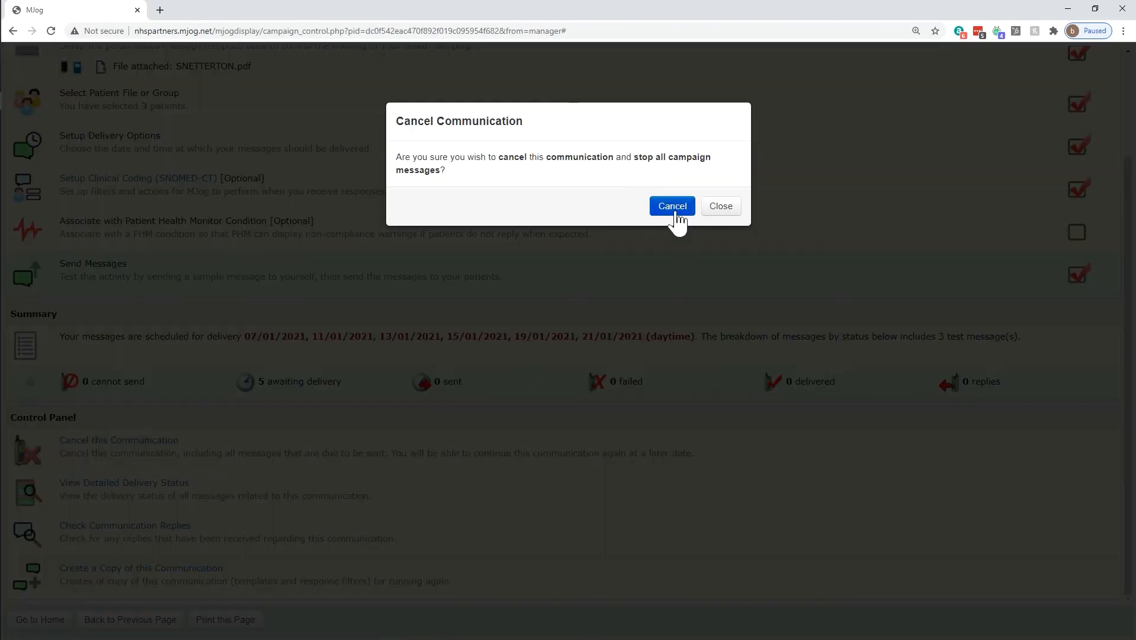
left_click(671, 205)
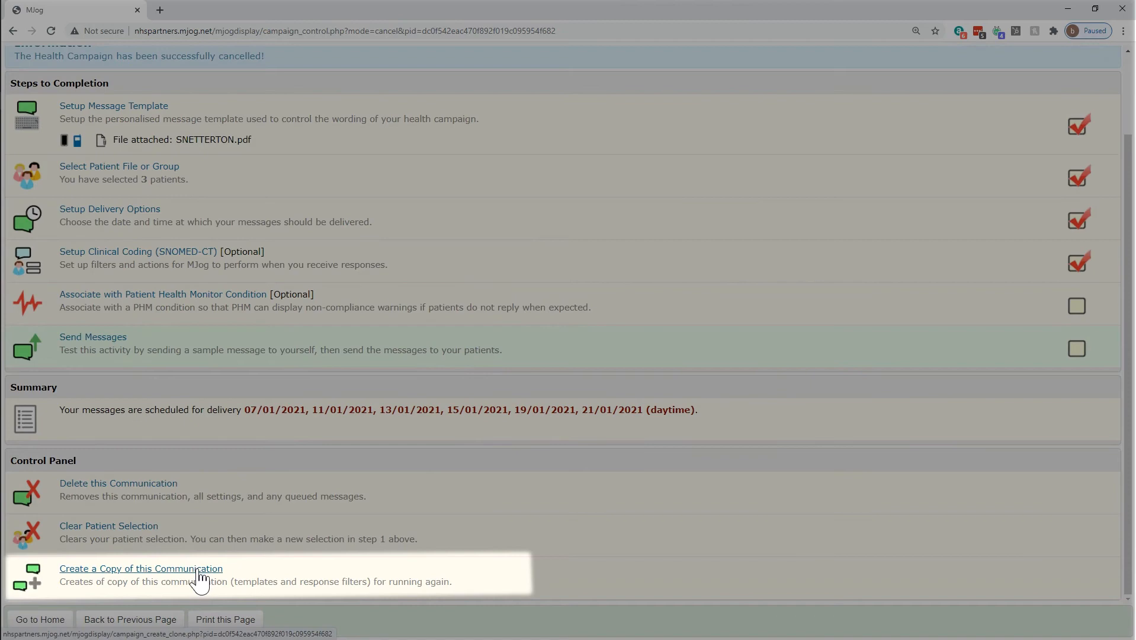
Step: Create a copy of the cancelled COVID-19 campaign
left_click(141, 568)
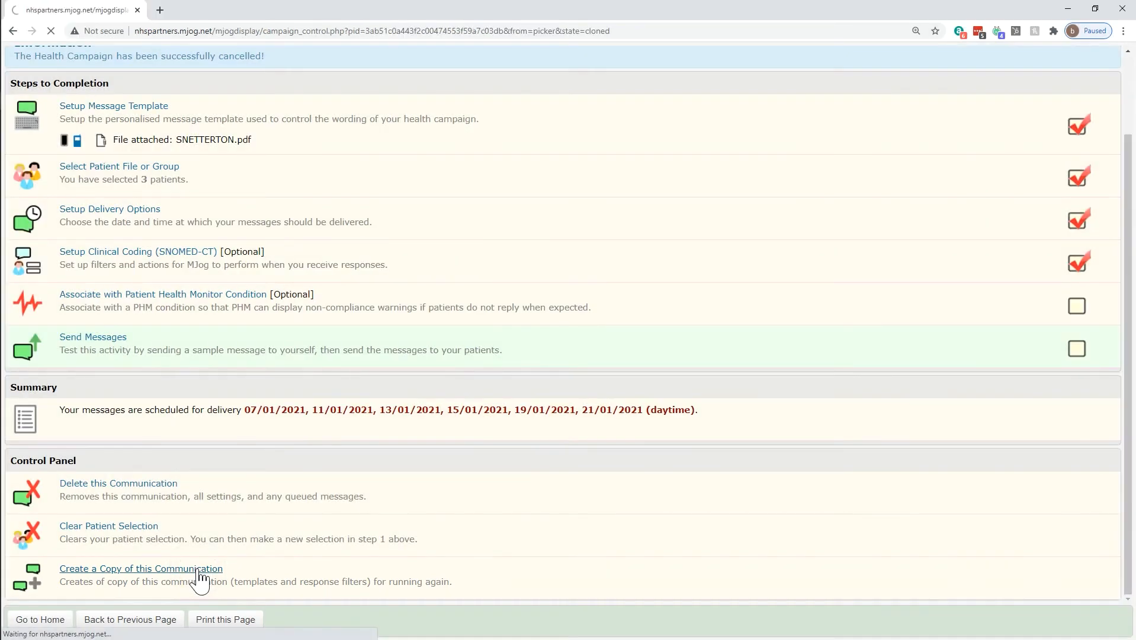
left_click(140, 568)
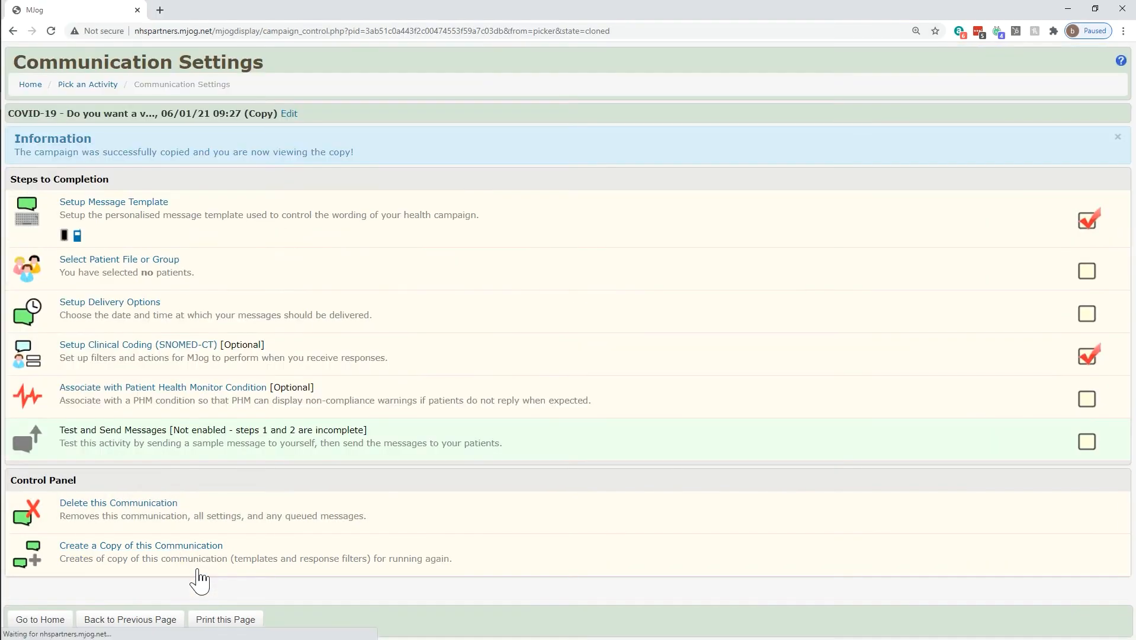